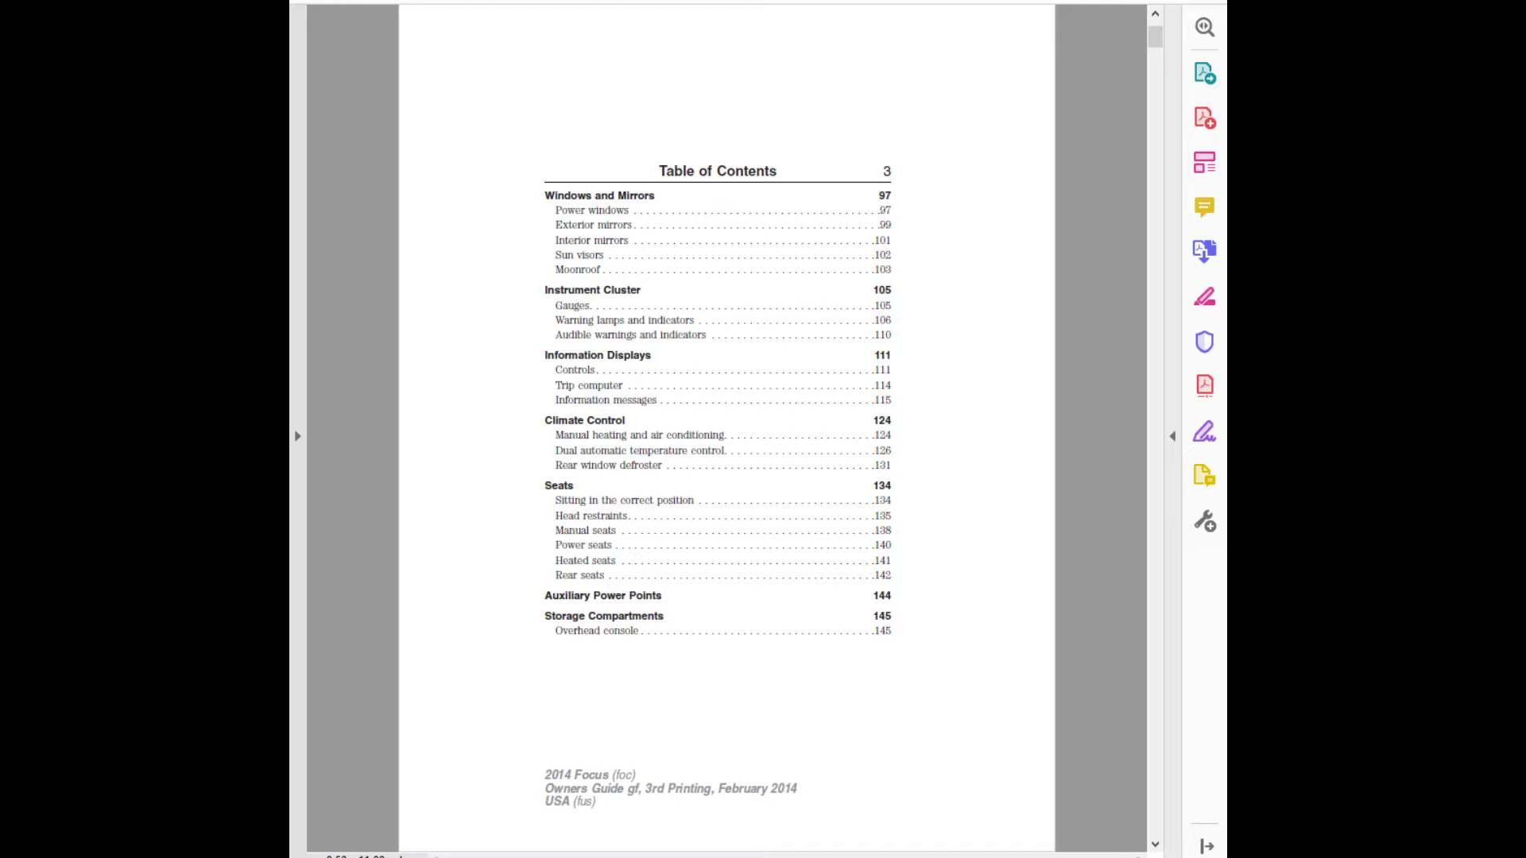
scroll(down, 3)
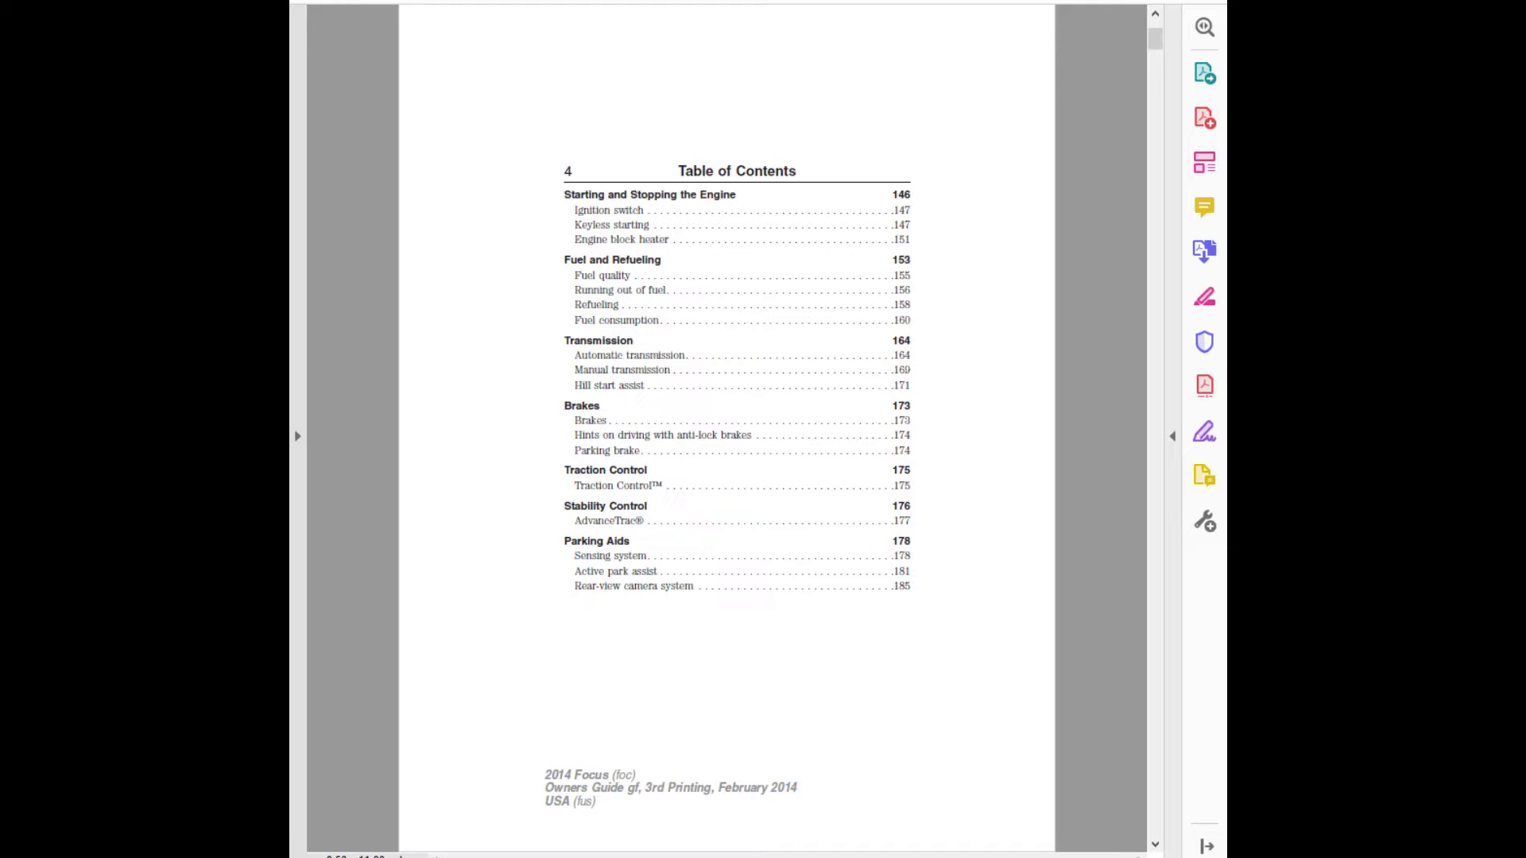